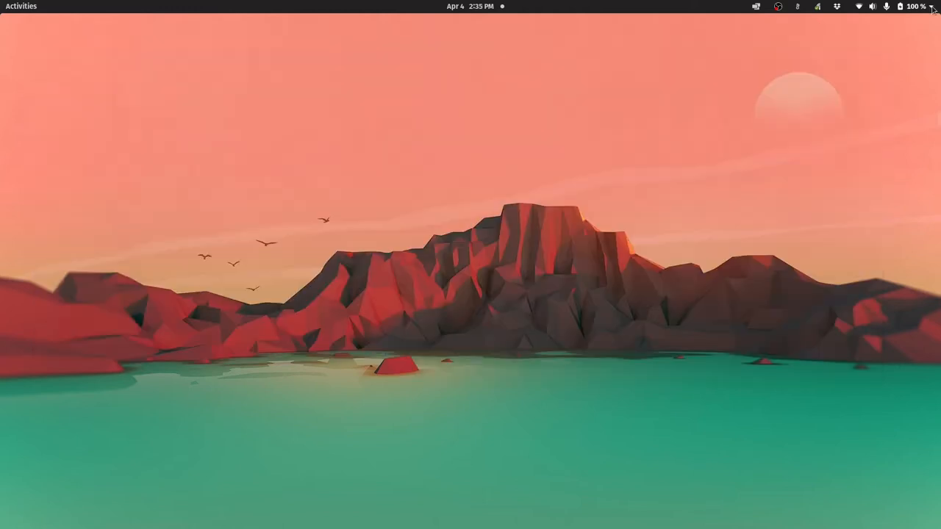
Choose NVIDIA Graphics in the system menu's graphics modes, raising the restart prompt
left_click(915, 7)
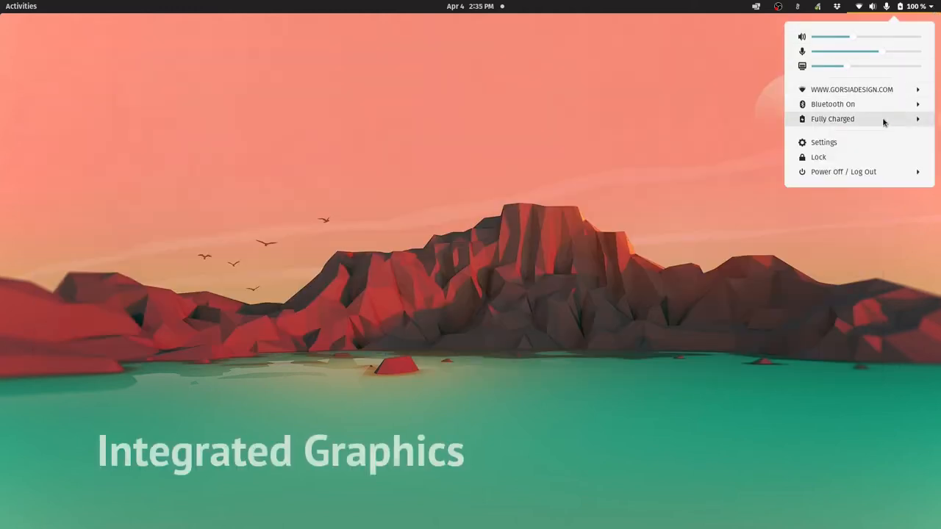
left_click(832, 118)
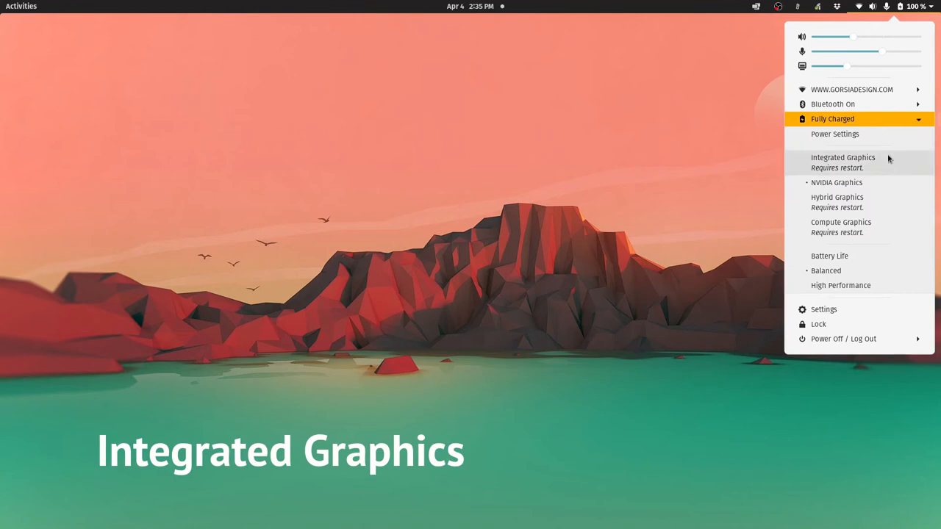
mouse_move(890, 163)
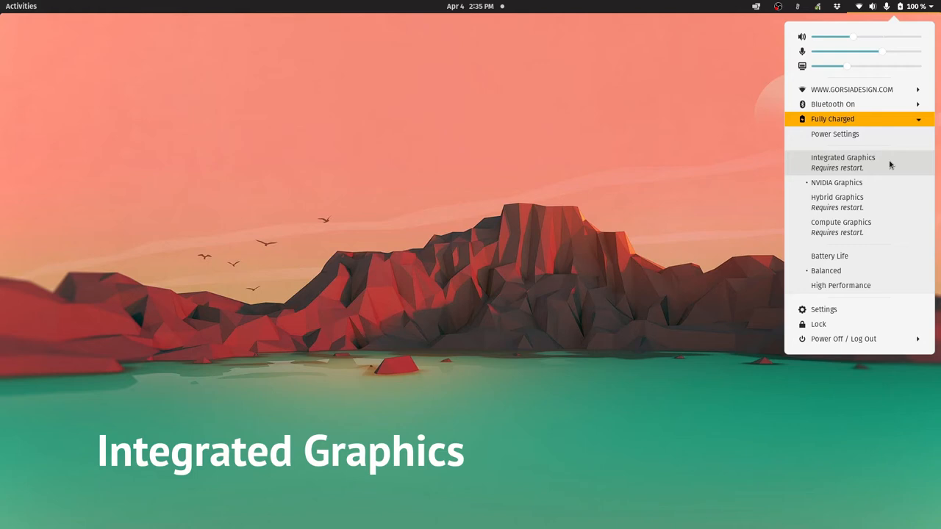
mouse_move(890, 167)
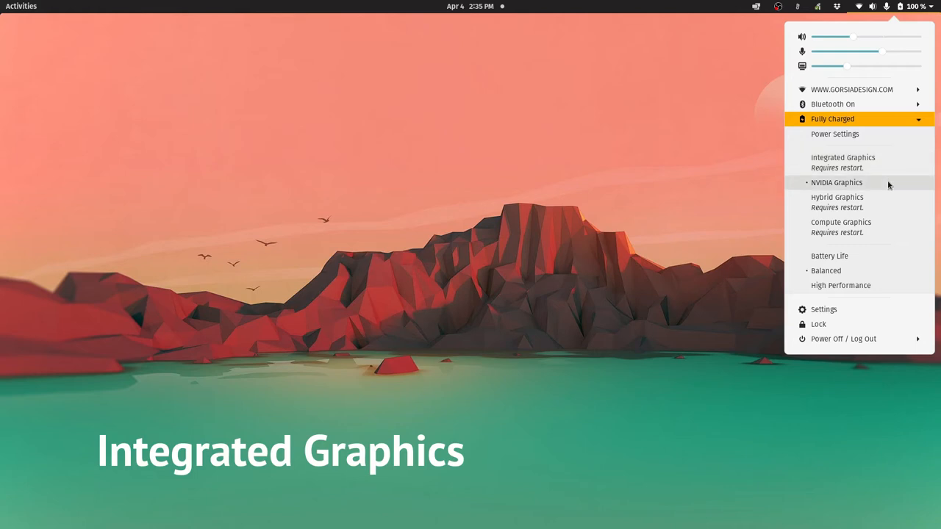
left_click(835, 183)
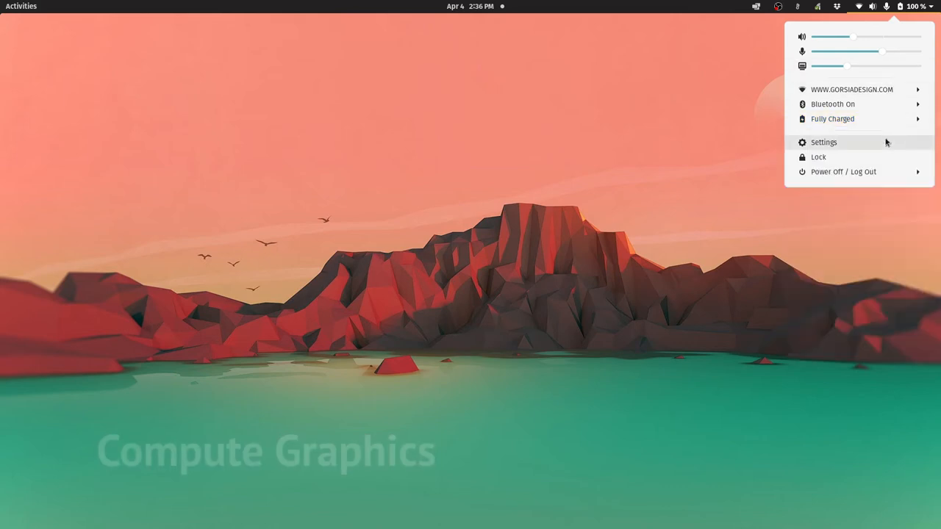
left_click(832, 119)
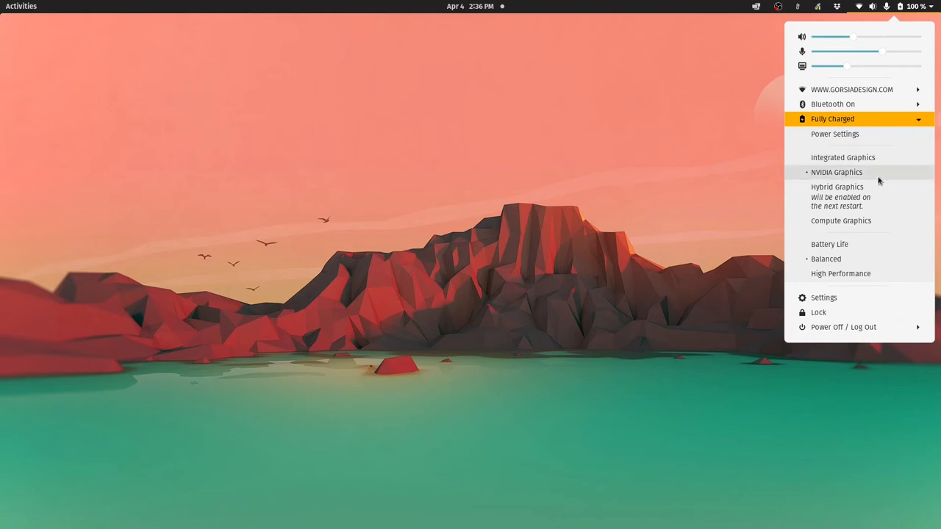
left_click(836, 172)
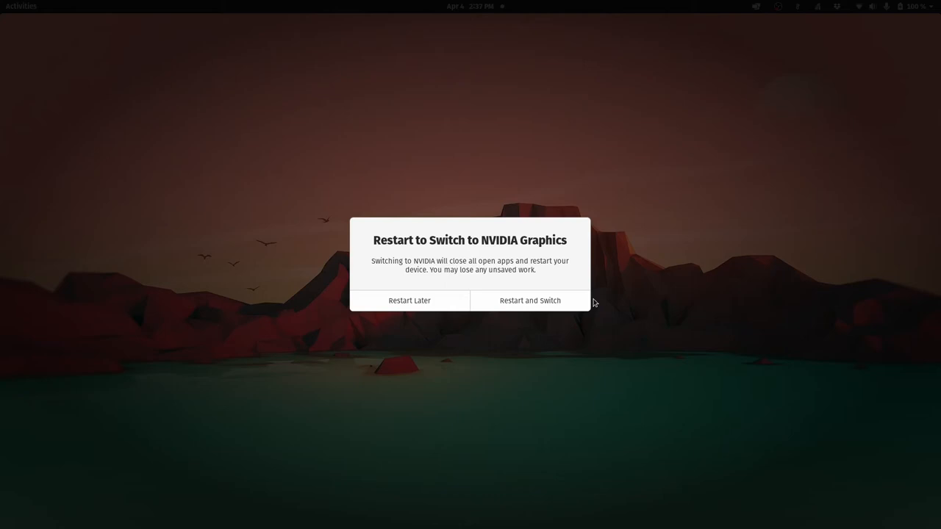
Confirm Restart and Switch to reboot into NVIDIA graphics mode
left_click(408, 300)
type("sou")
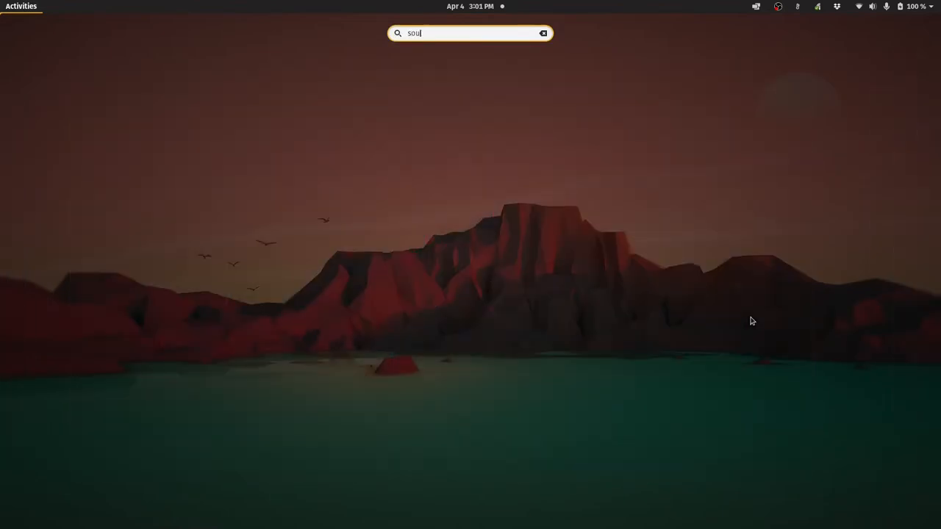
Finish the 'sound' search and scroll the Bang & Olufsen Ask Ubuntu thread to its answers
type("nd")
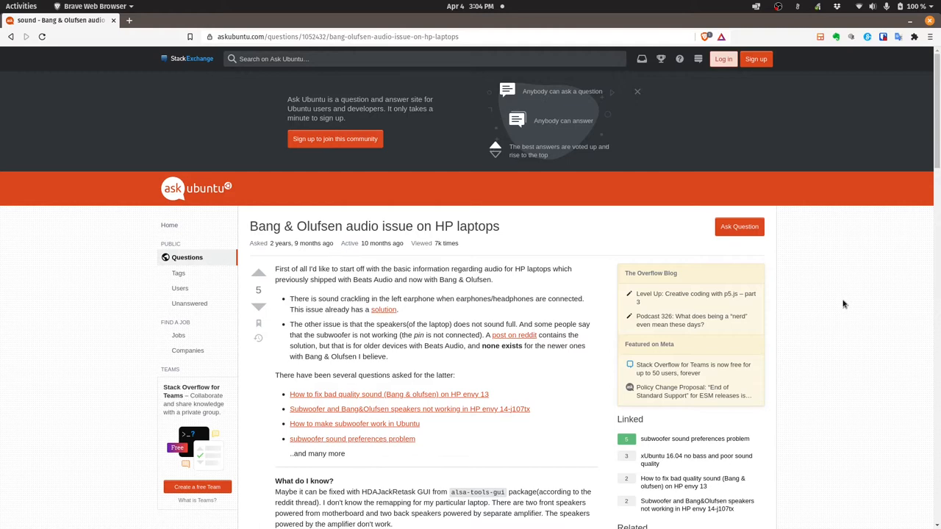
scroll("down", 3)
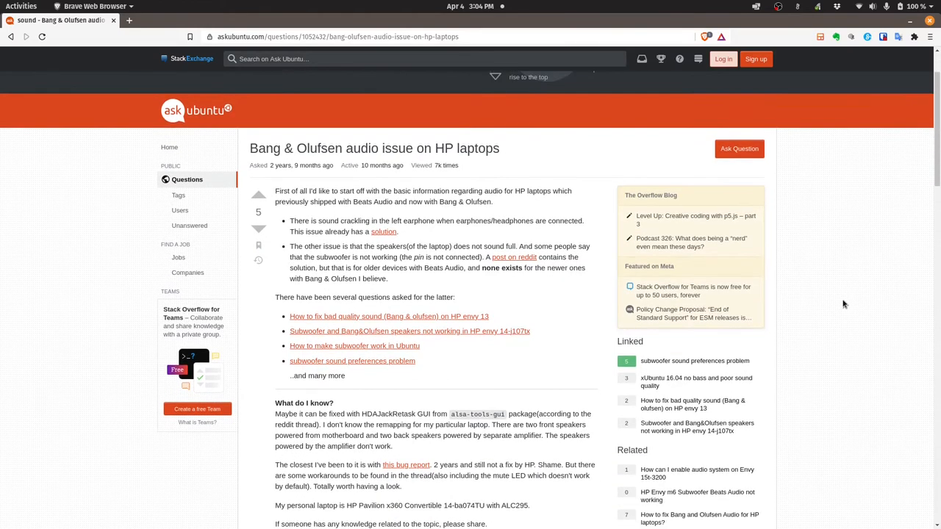
scroll("down", 3)
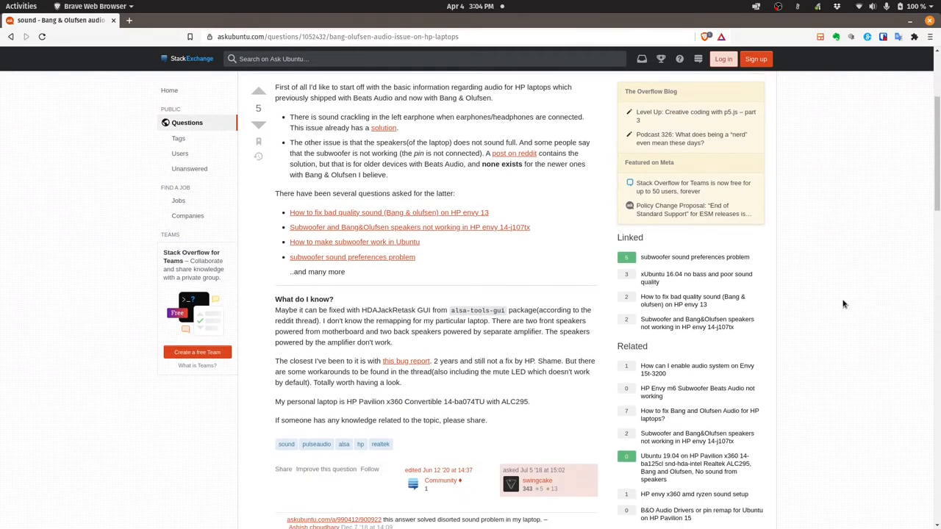
scroll("down", 3)
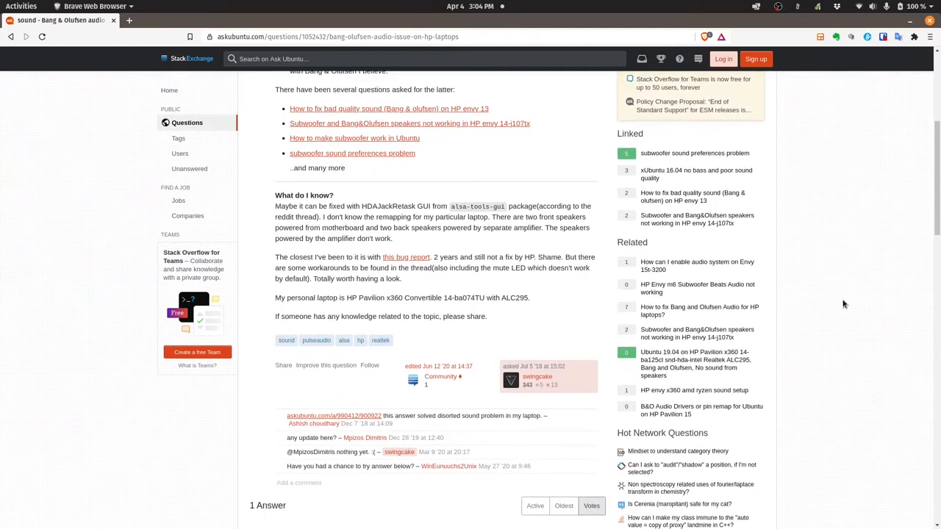
scroll("down", 3)
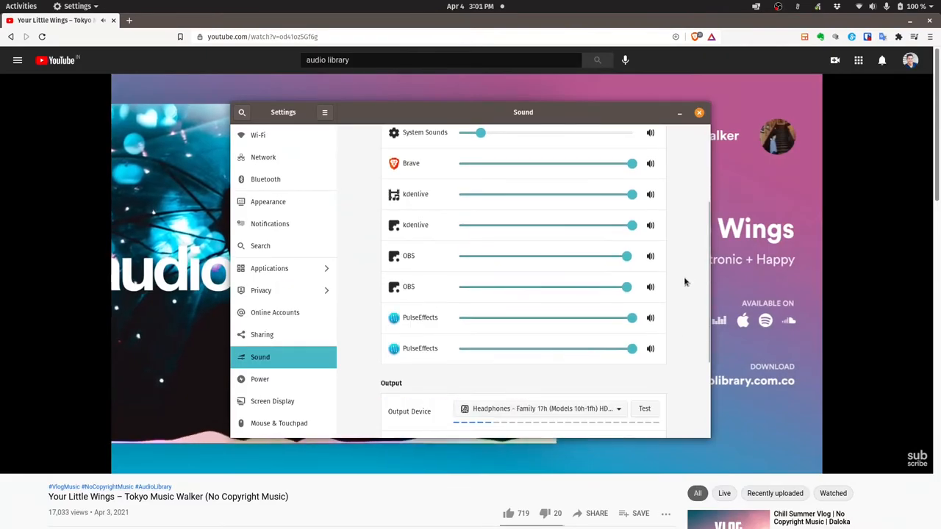
Switch the Sound output device from headphones to the laptop Speaker
scroll("down", 3)
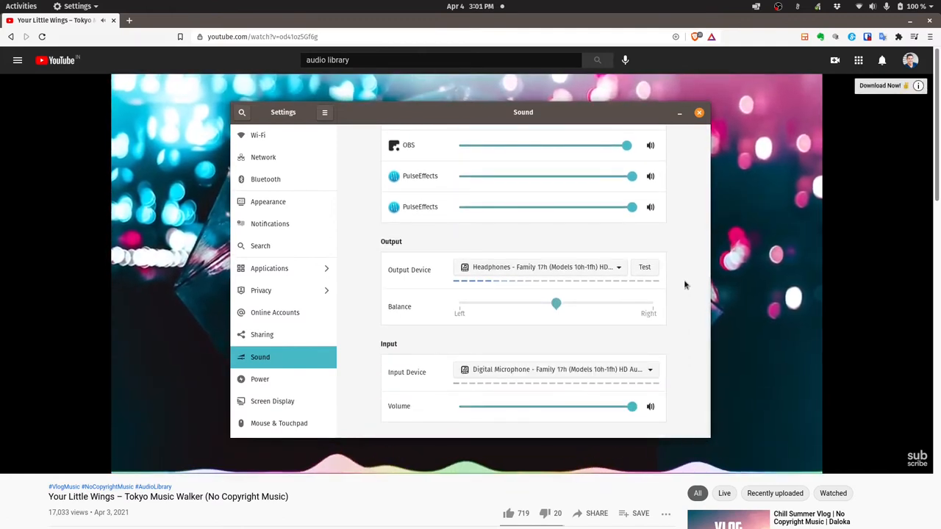
left_click(544, 267)
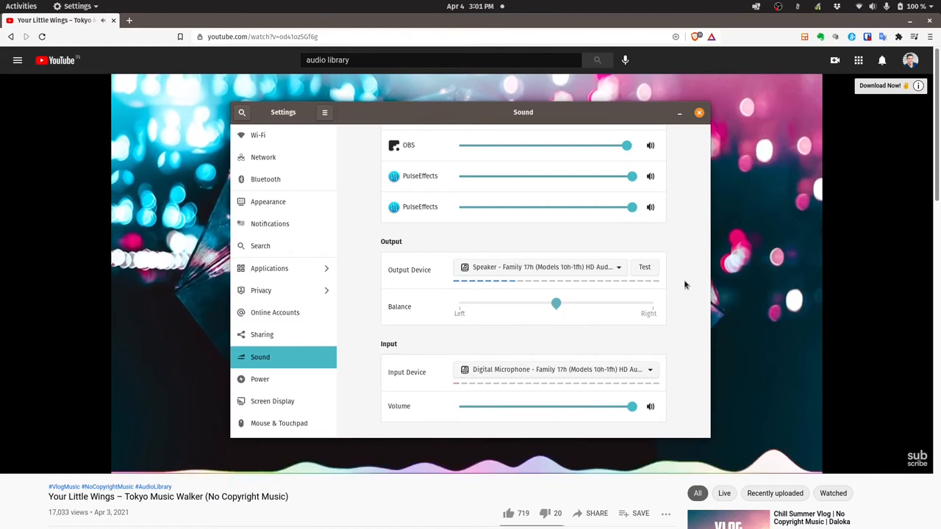
left_click(554, 266)
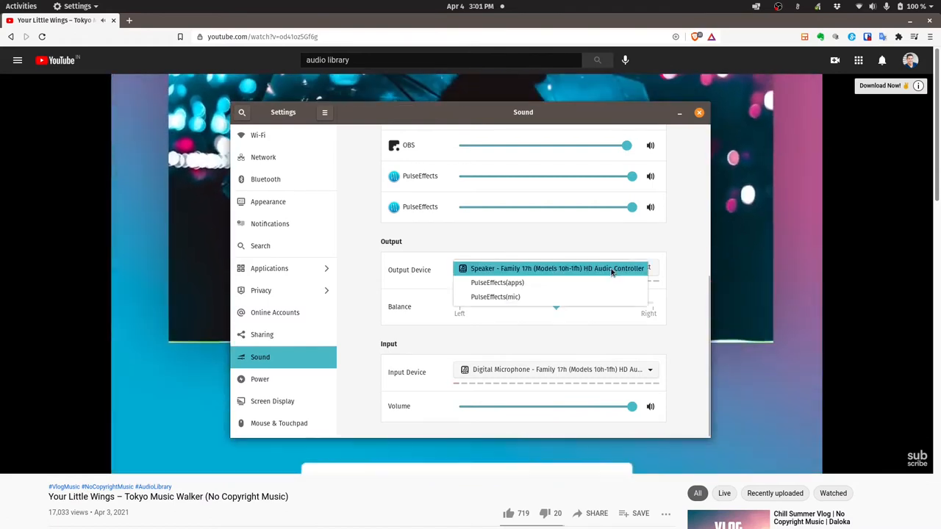
left_click(557, 268)
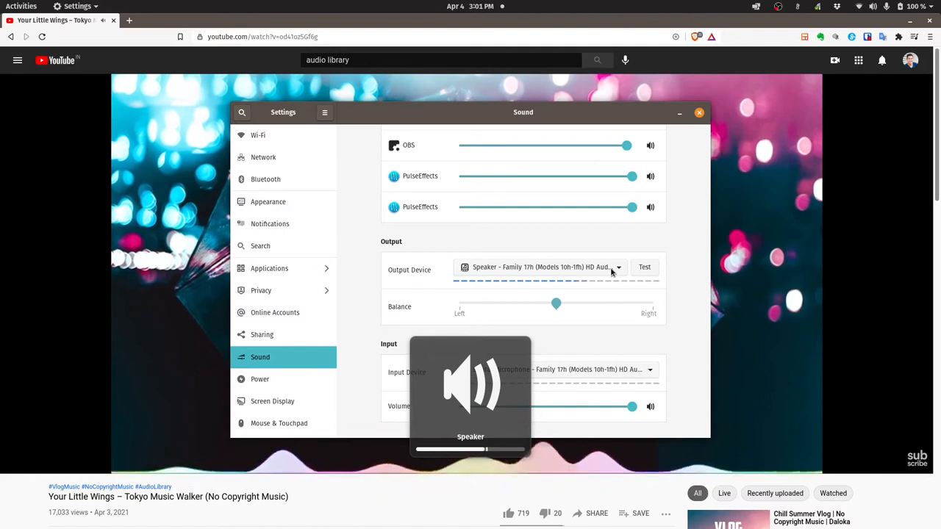
left_click(21, 6)
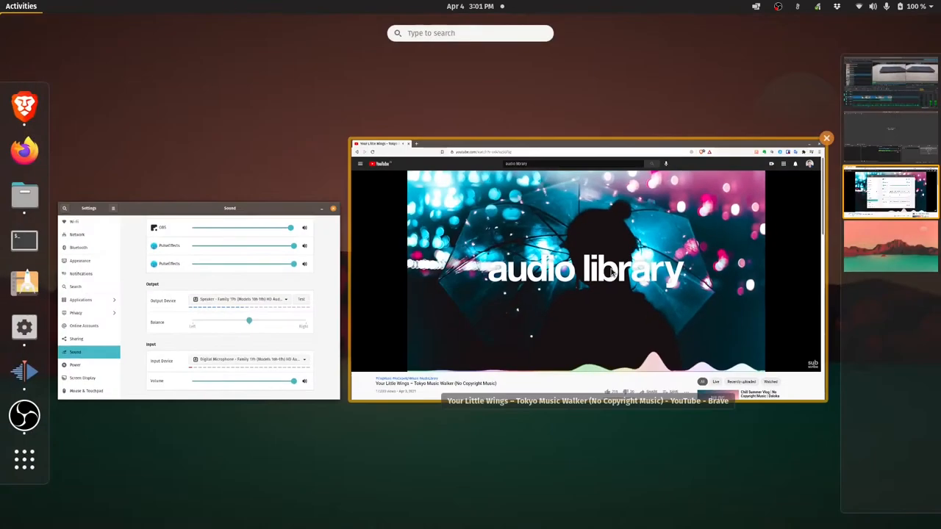
Search 'pulse' in Activities and launch PulseEffects
type("pulse")
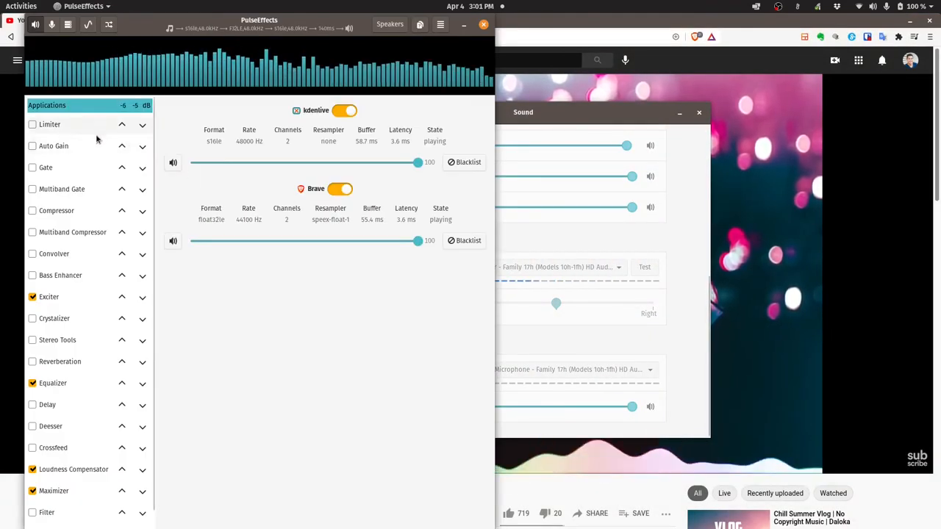
scroll("down", 3)
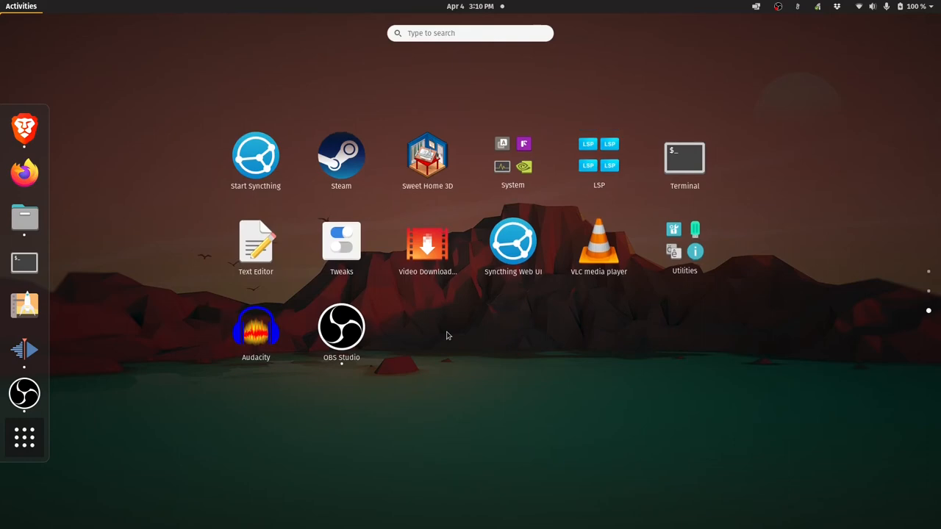
left_click(599, 154)
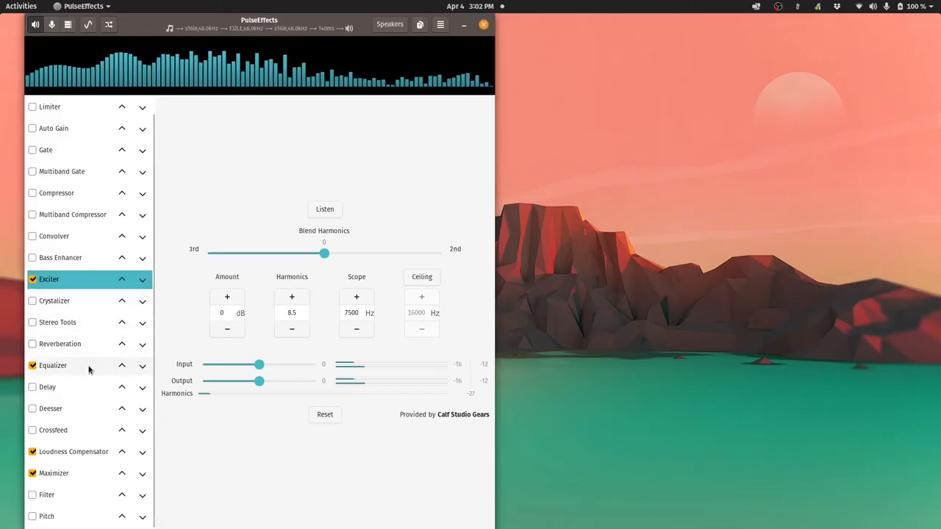
Review the Equalizer, Loudness Compensator and Maximizer effect settings in PulseEffects
left_click(53, 365)
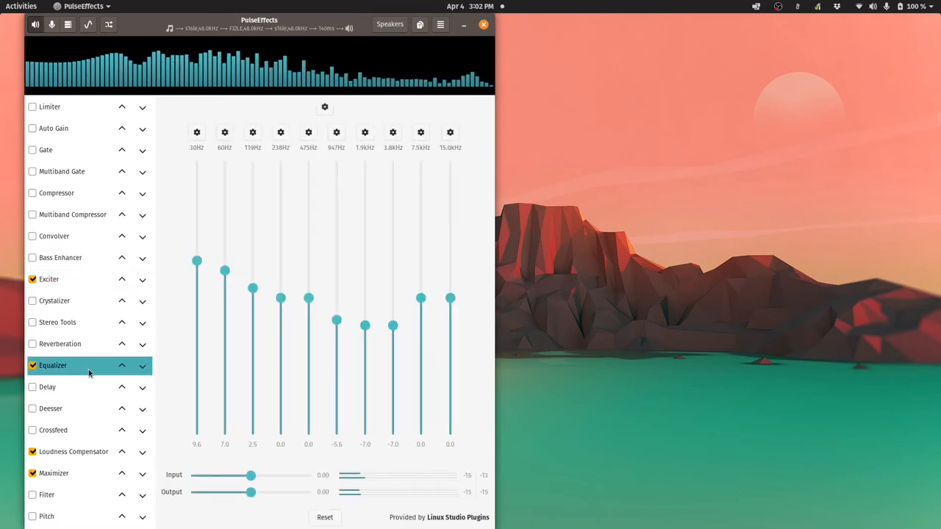
left_click(74, 451)
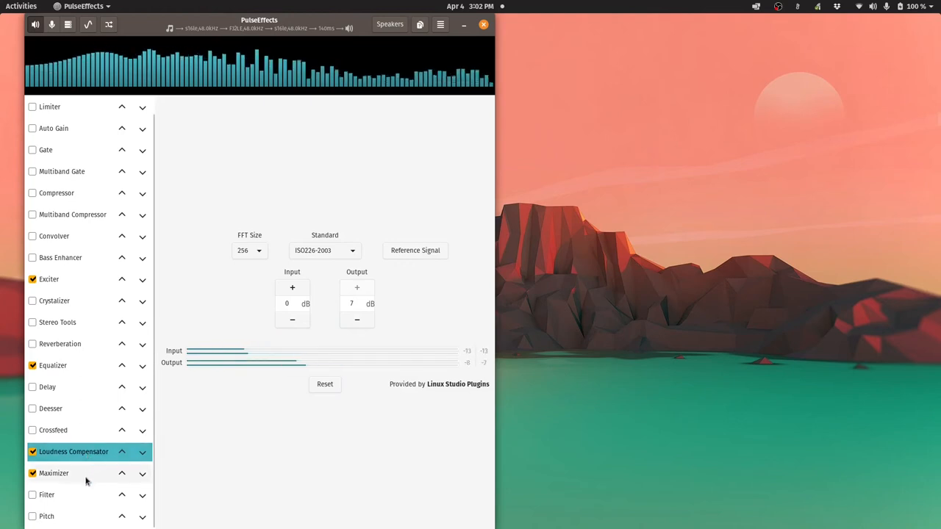
left_click(53, 472)
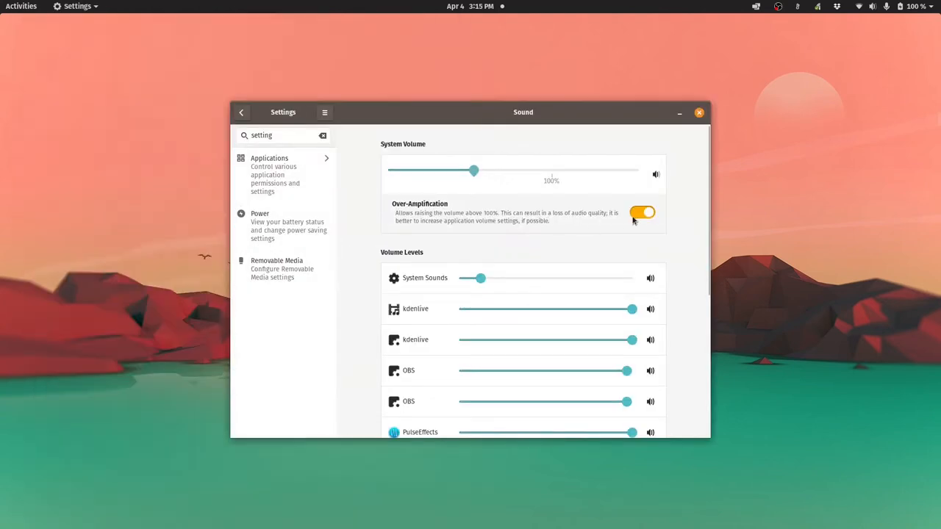
Enable Over-Amplification, set system volume just above 100%, and close Settings
left_click(641, 212)
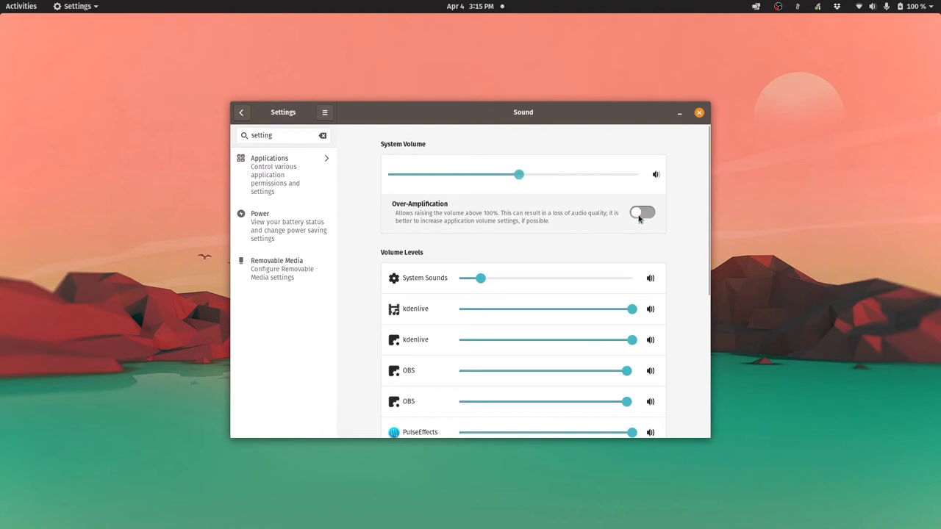
left_click(641, 212)
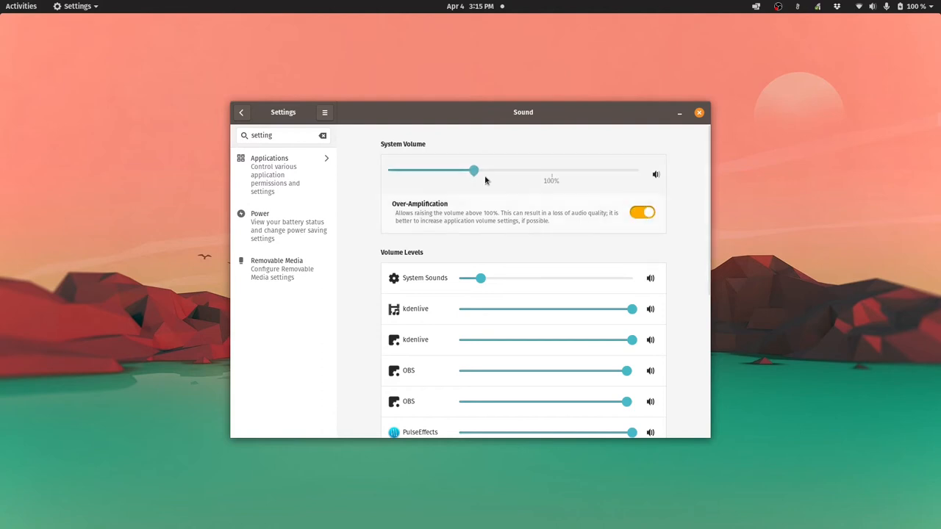
left_click_drag(474, 170, 575, 170)
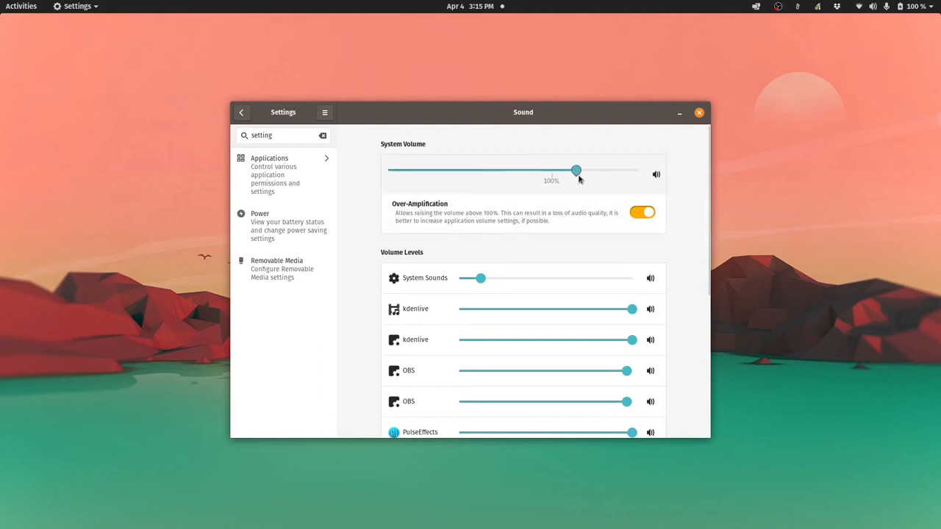
left_click_drag(575, 170, 540, 170)
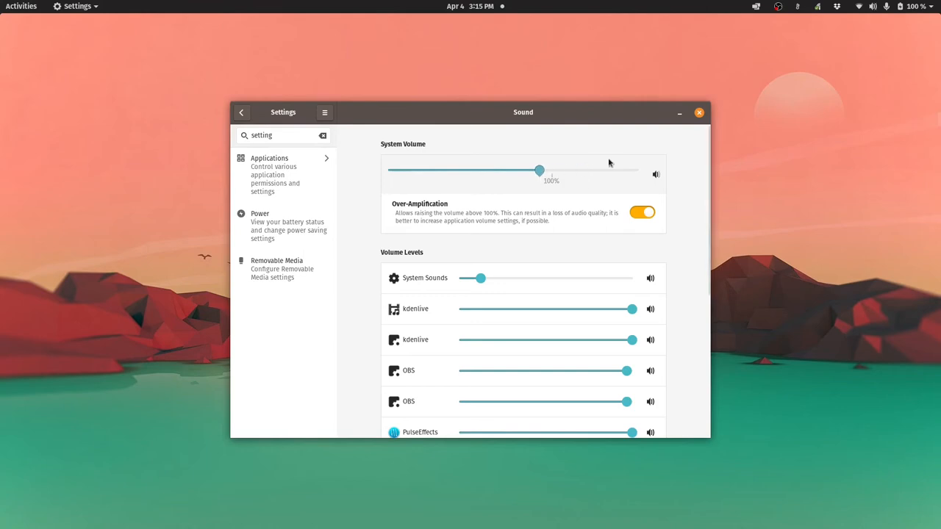
left_click(698, 112)
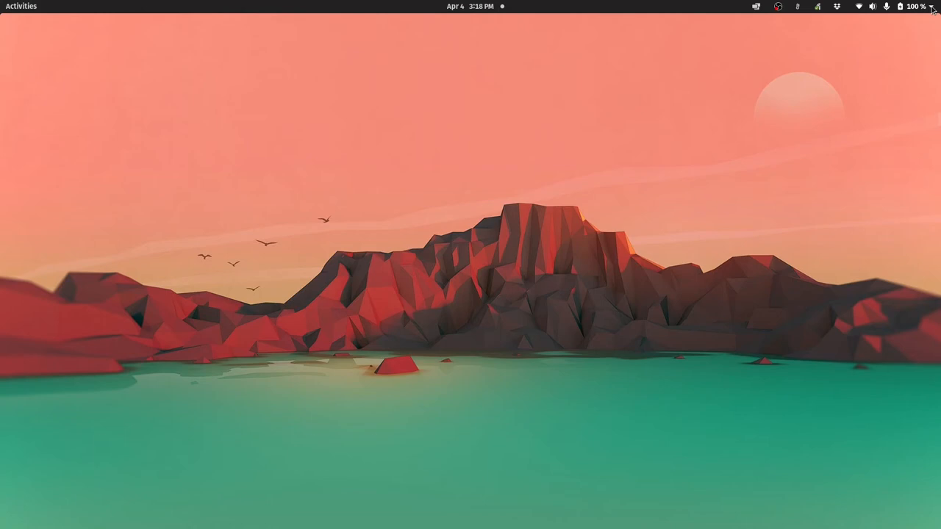
Set the PowerMizer Preferred Mode to Prefer Maximum Performance
left_click(915, 6)
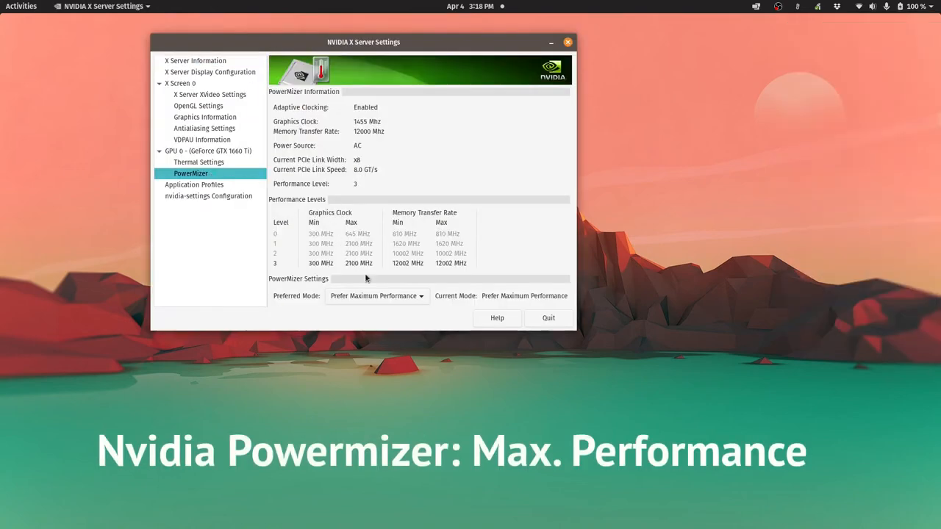
left_click(376, 296)
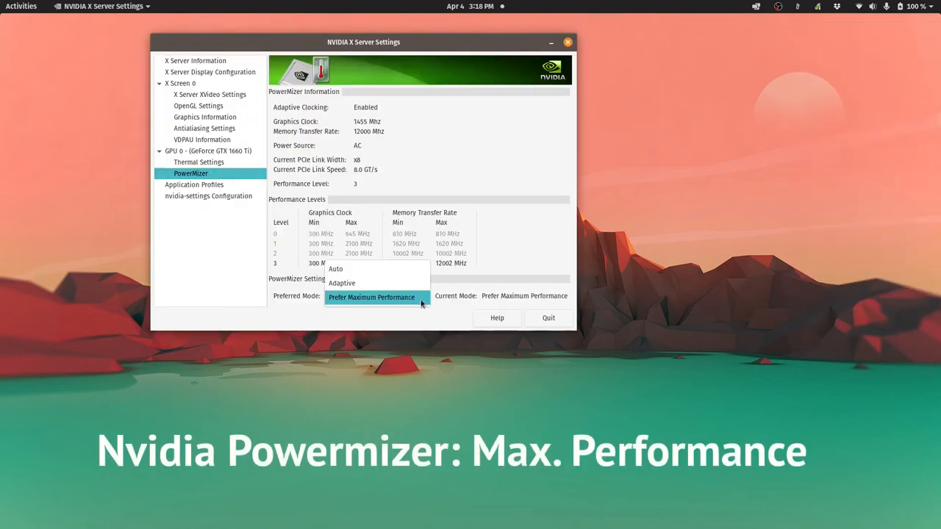
left_click(371, 297)
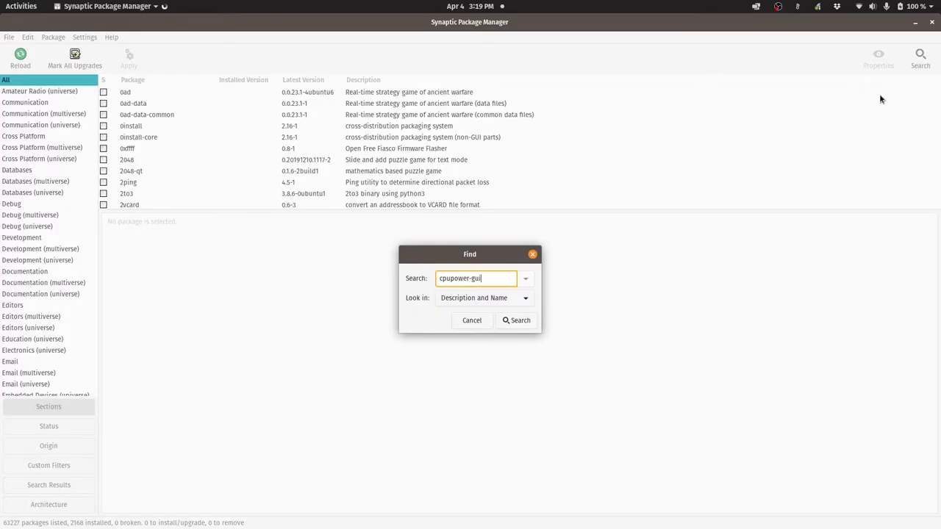
Search Synaptic for cpupower-gui and view its details, installed at version 0.7.2-2
left_click(516, 320)
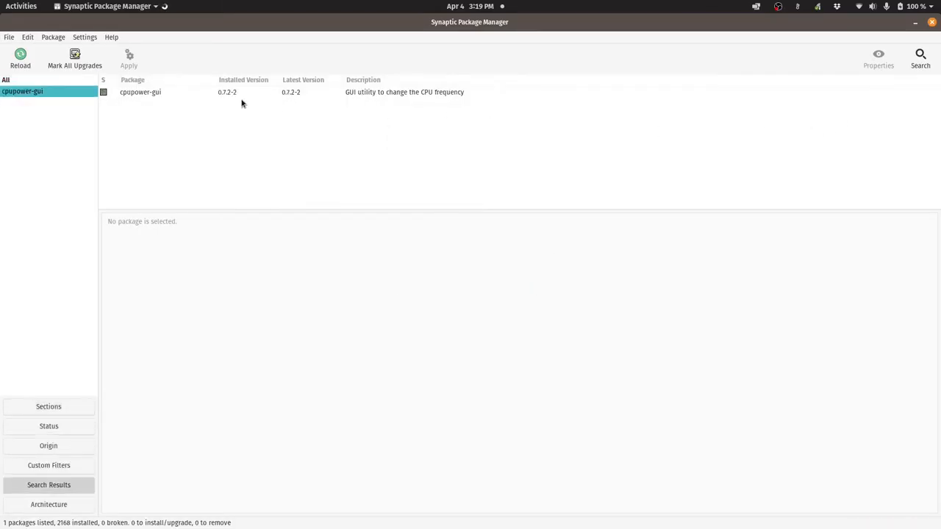
left_click(140, 92)
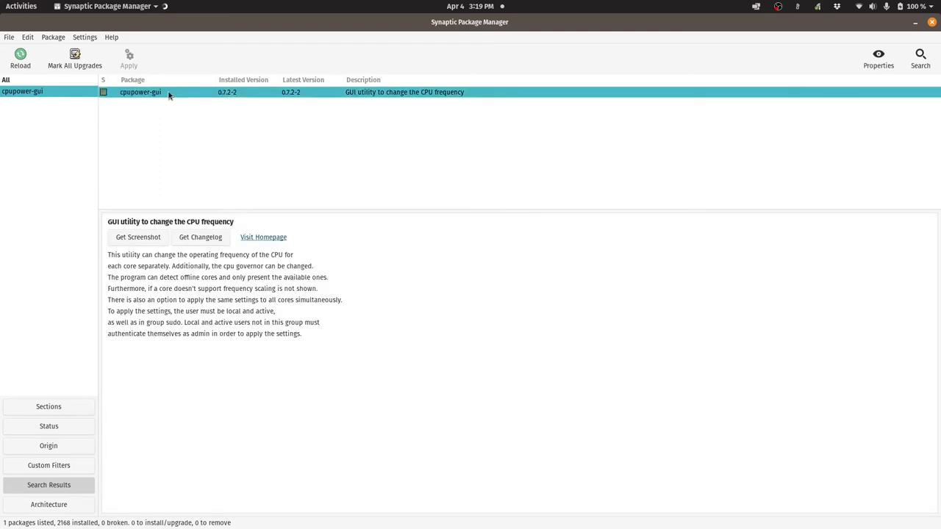
mouse_move(474, 193)
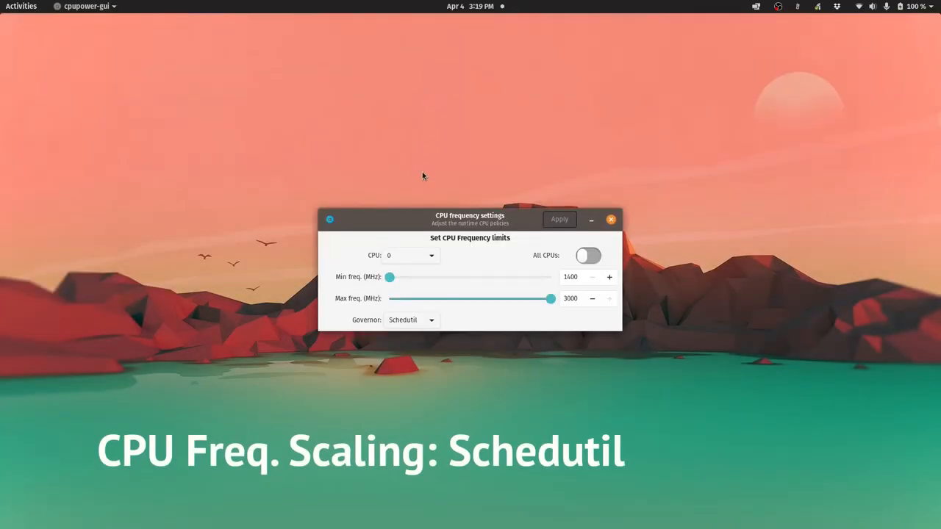
Apply the Performance governor to all CPUs, then switch to Schedutil and apply
left_click(412, 319)
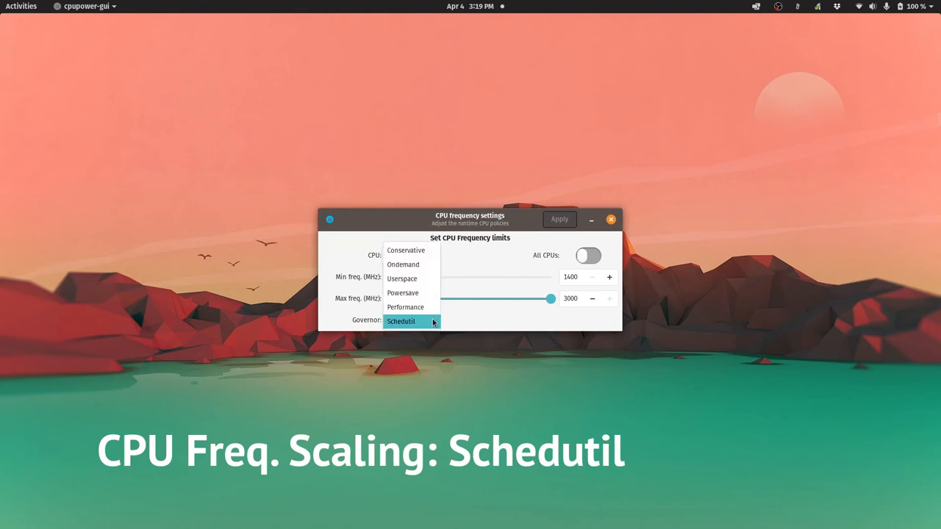
left_click(405, 307)
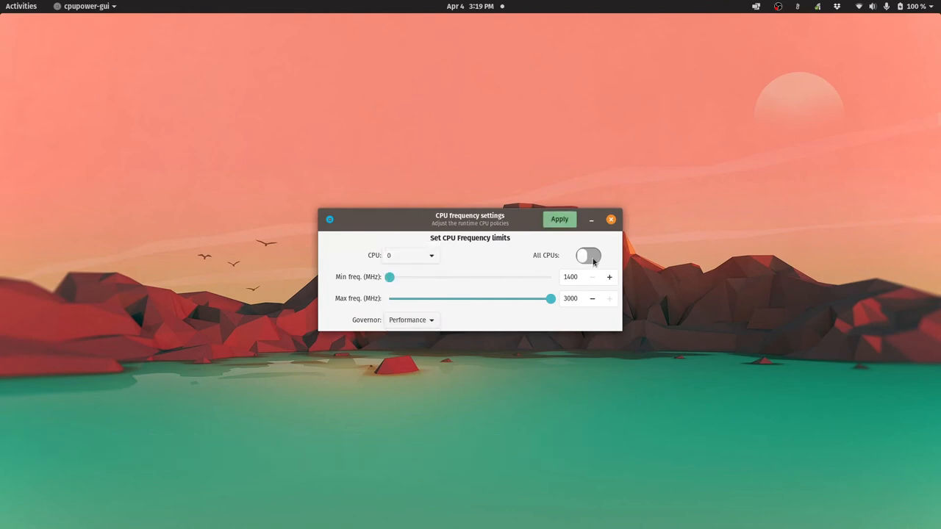
left_click(588, 255)
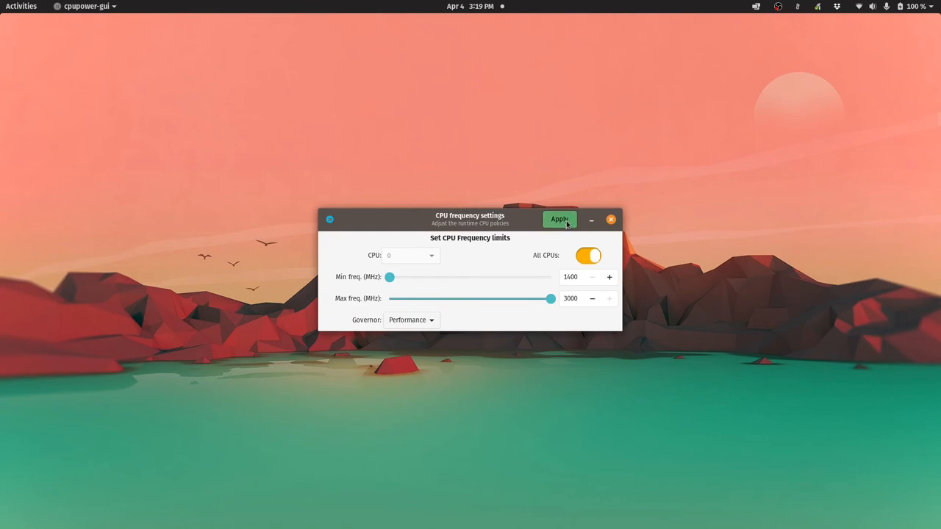
left_click(411, 319)
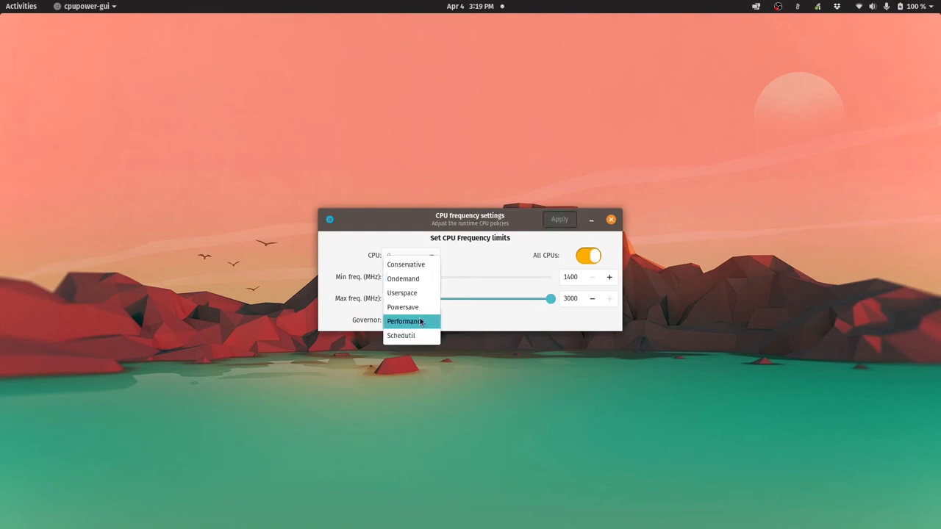
left_click(400, 335)
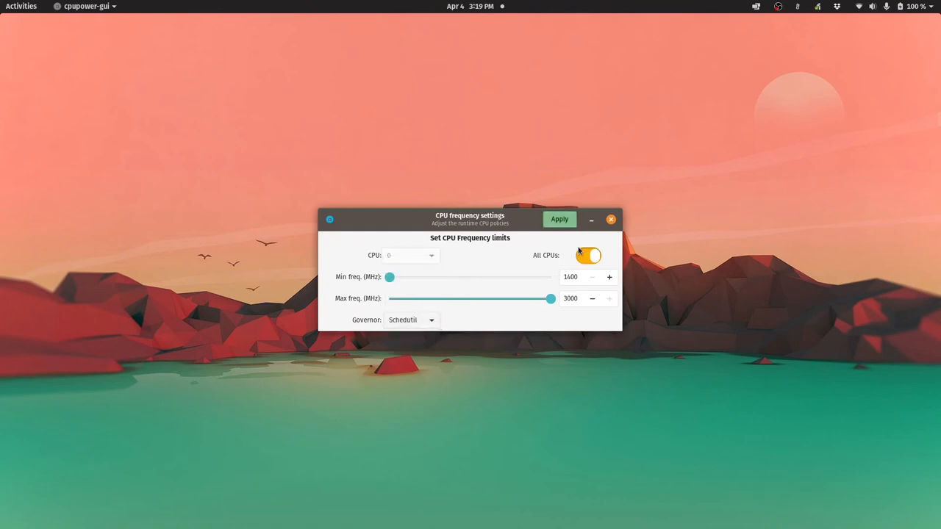
left_click(559, 219)
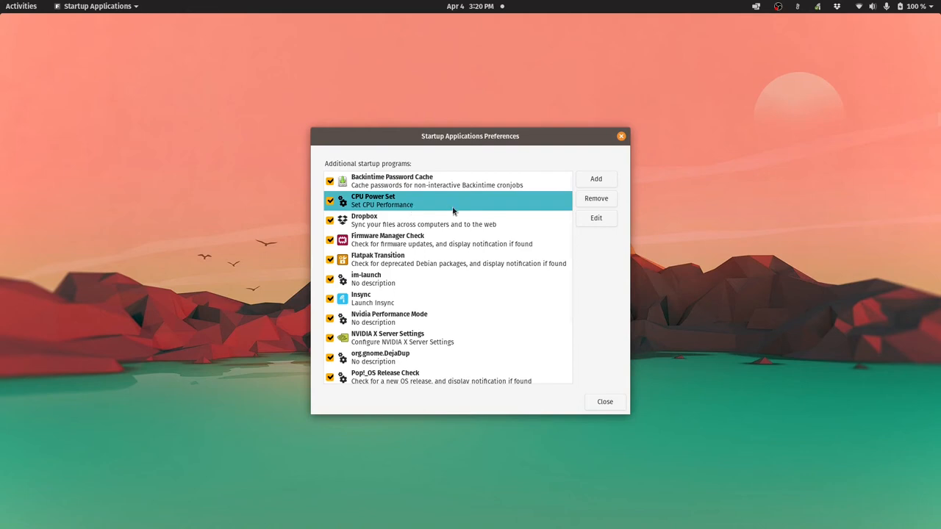
Inspect the CPU Power Set startup entry running /bin/cpupower-gui, then close it
left_click(595, 218)
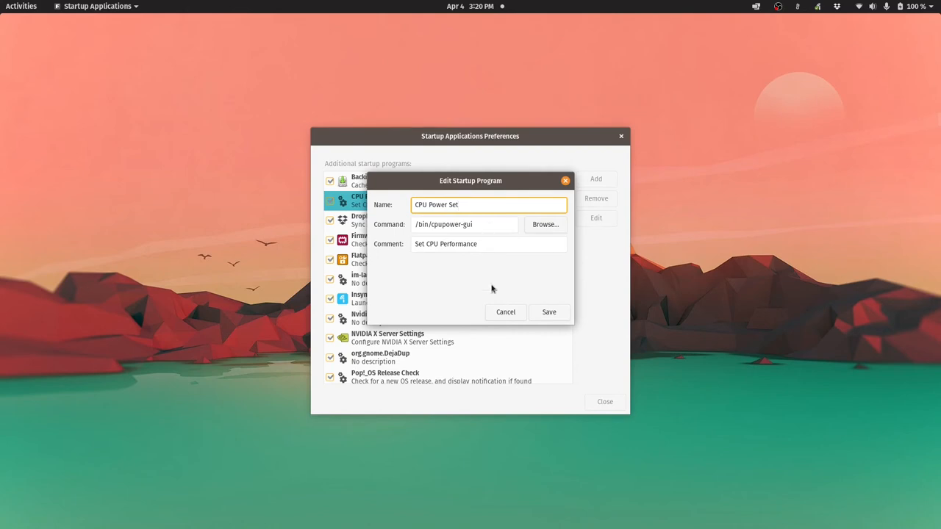
left_click(548, 312)
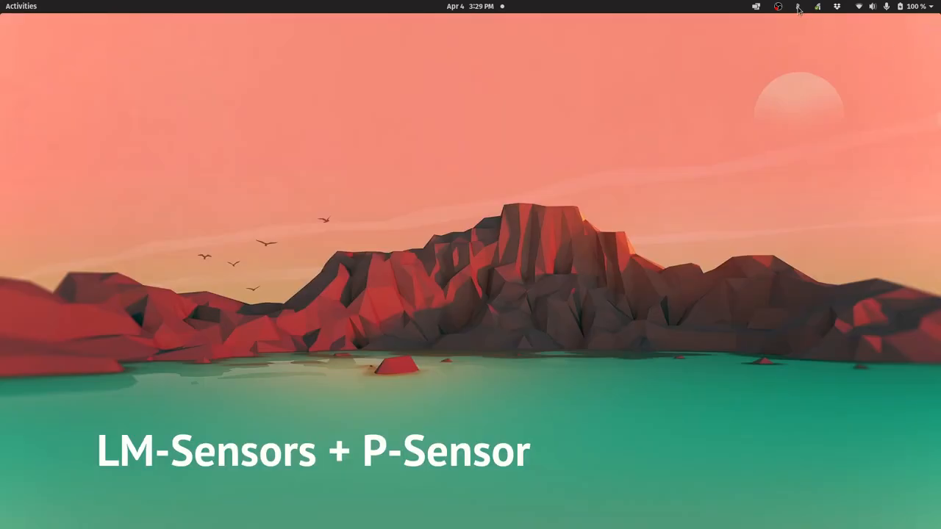
left_click(797, 7)
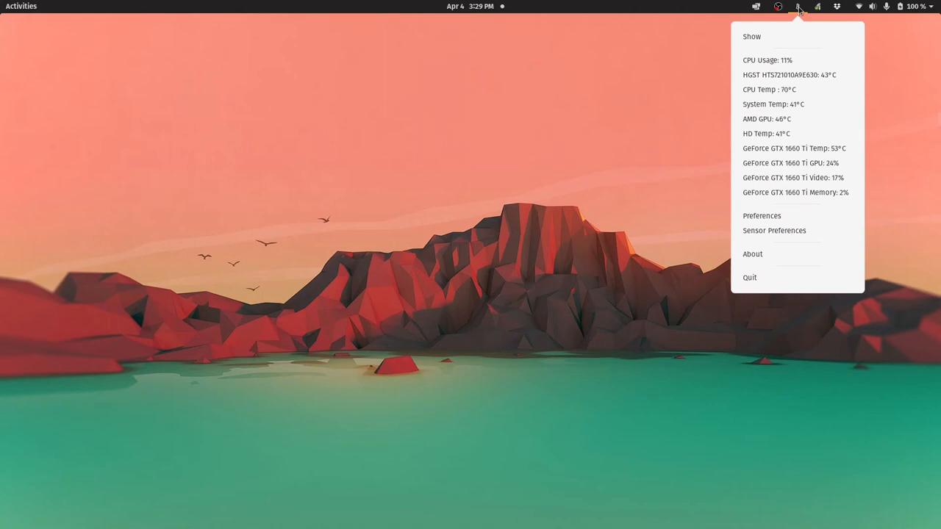
left_click(798, 6)
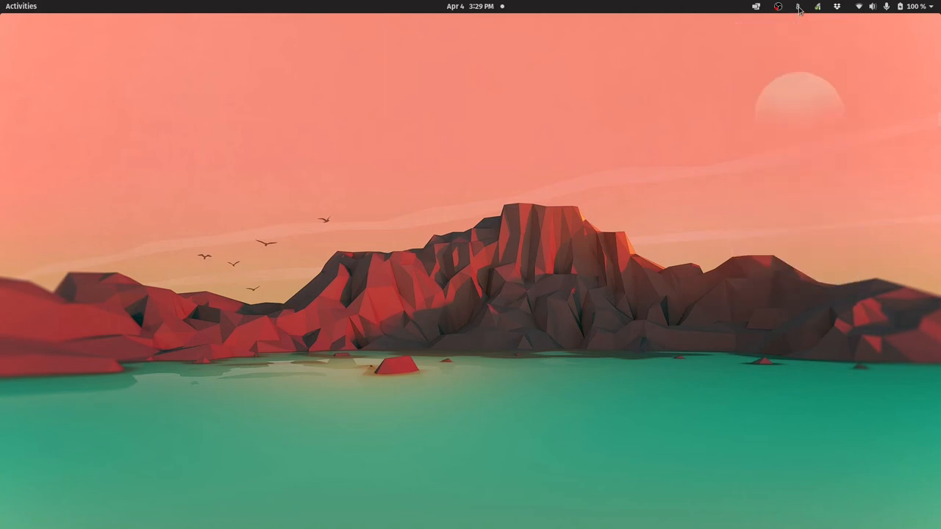